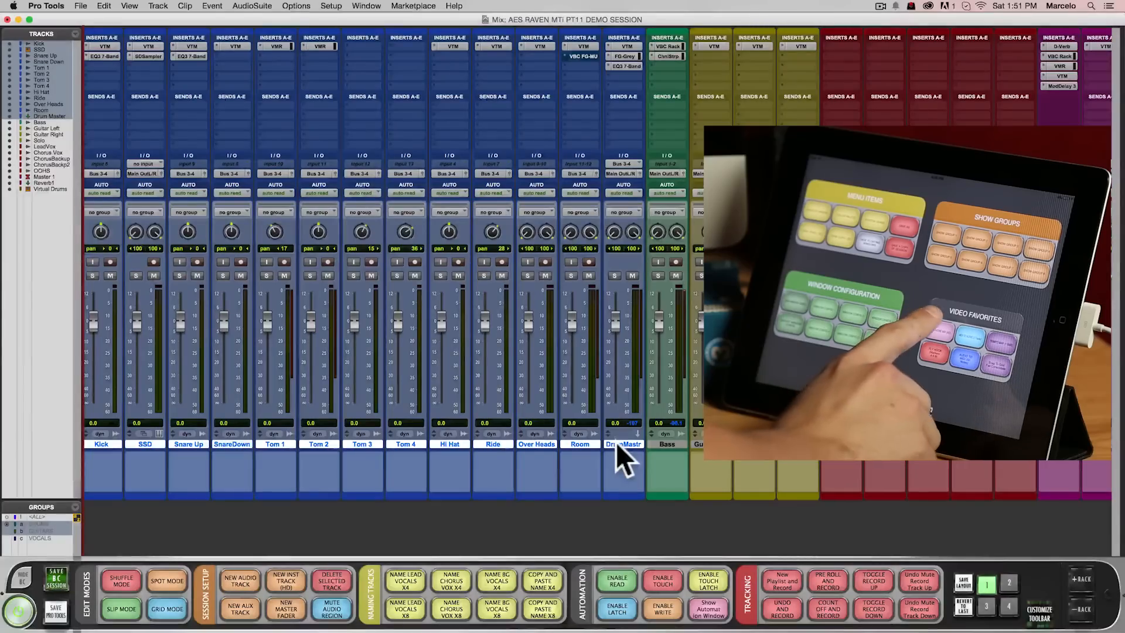
Add headphone-bus sends on the drum tracks and set the Kick's send to 0 dB
click(41, 34)
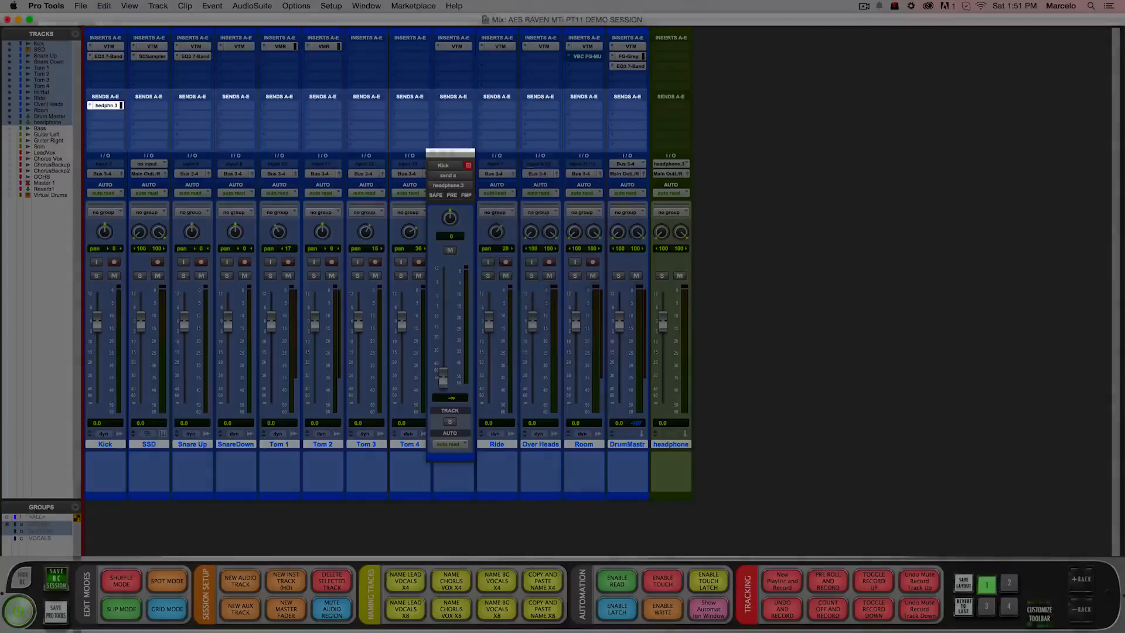
click(105, 105)
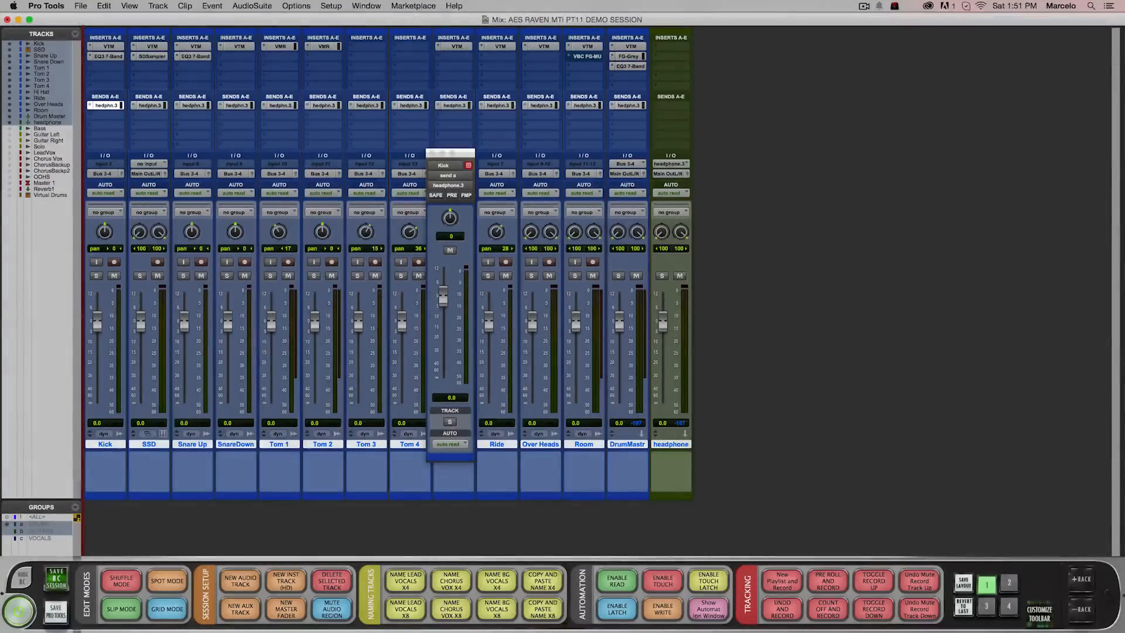